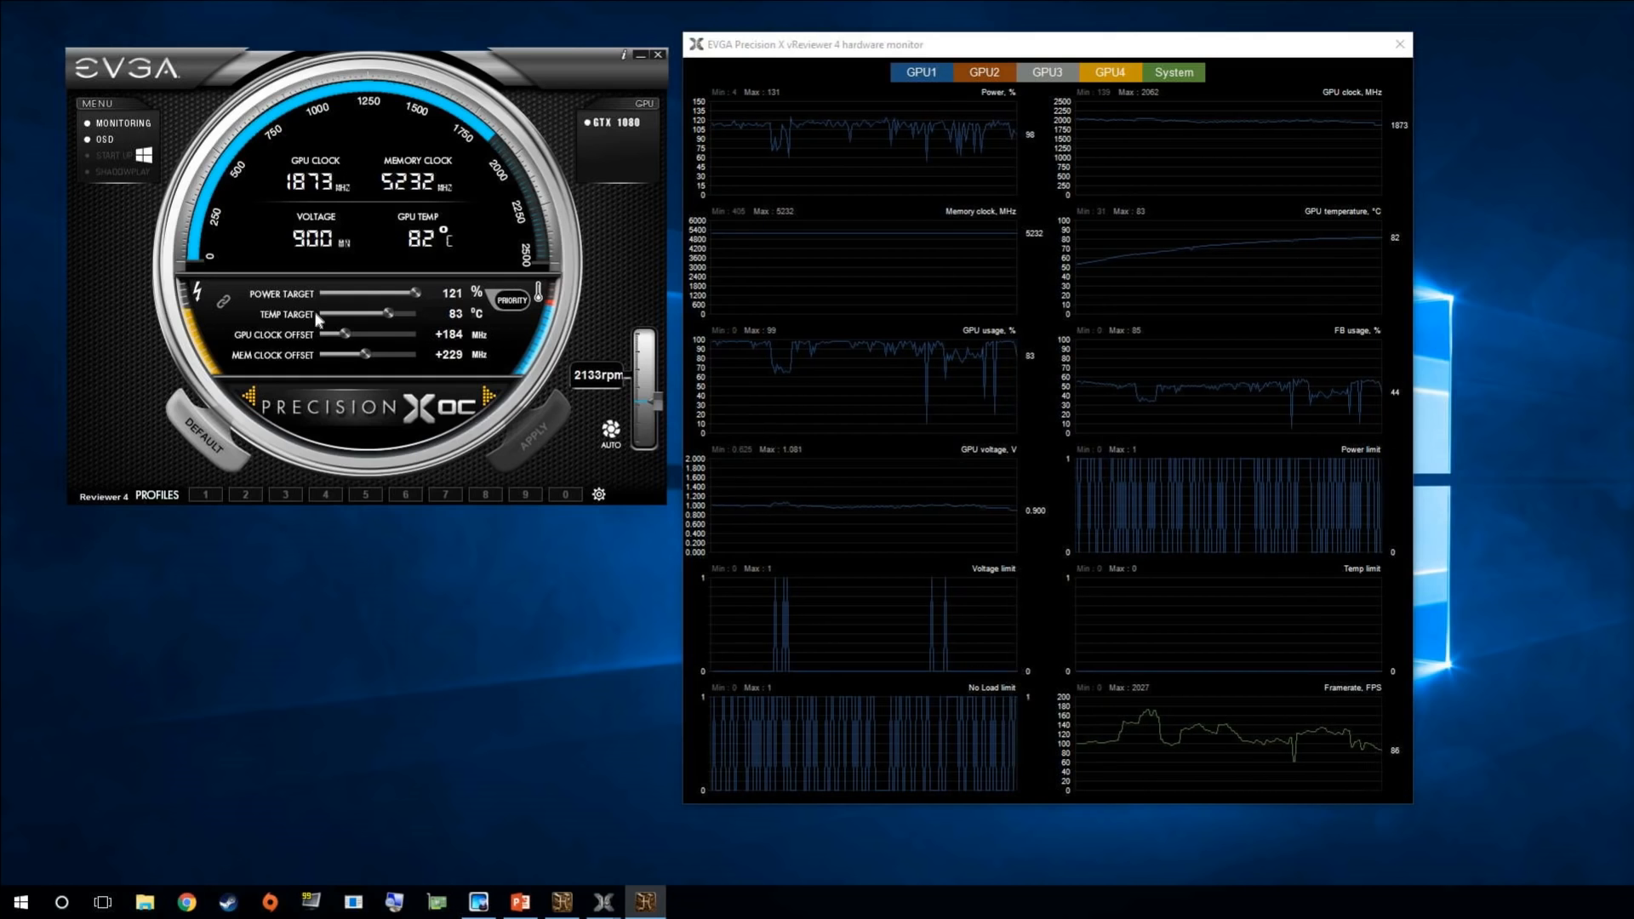
Open the context menu on the +184 MHz GPU Clock Offset value field.
right_click(448, 335)
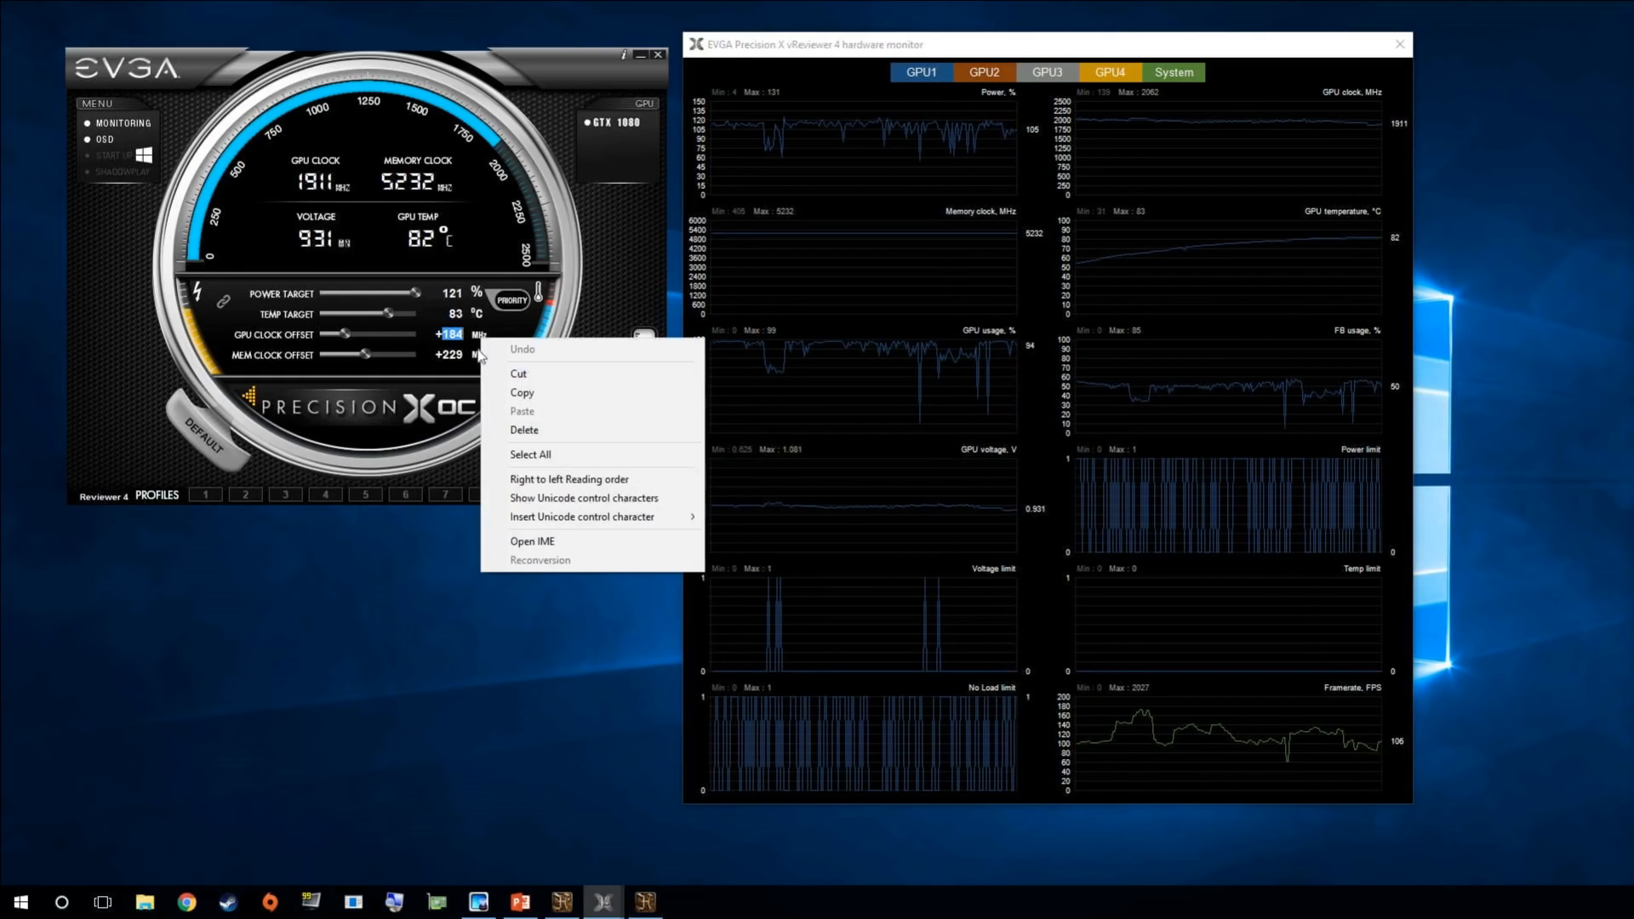